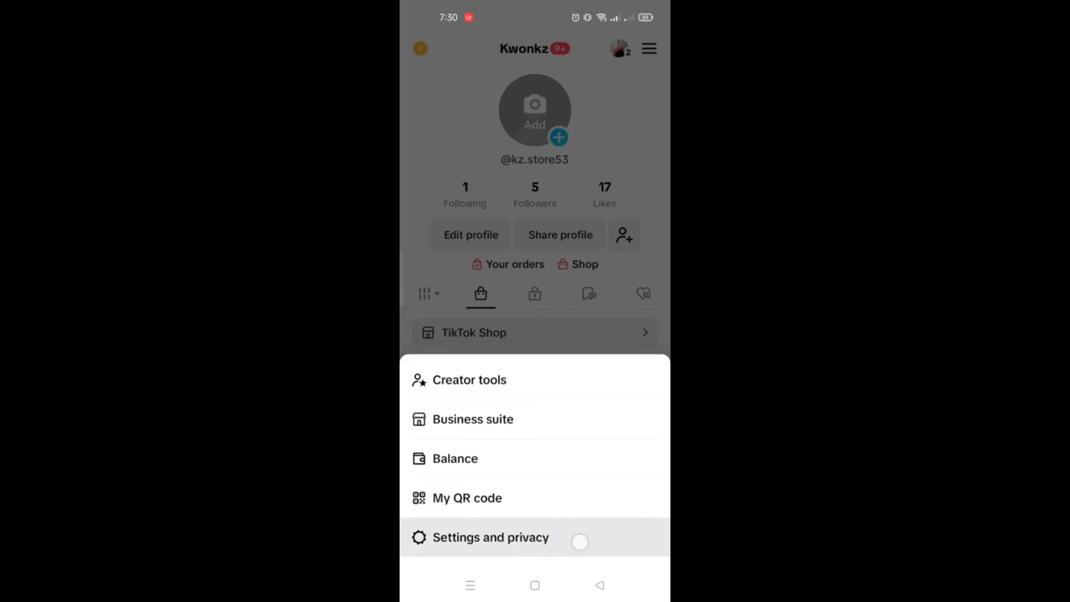
- Open Settings and privacy from the profile and go to Report a problem help
click(491, 538)
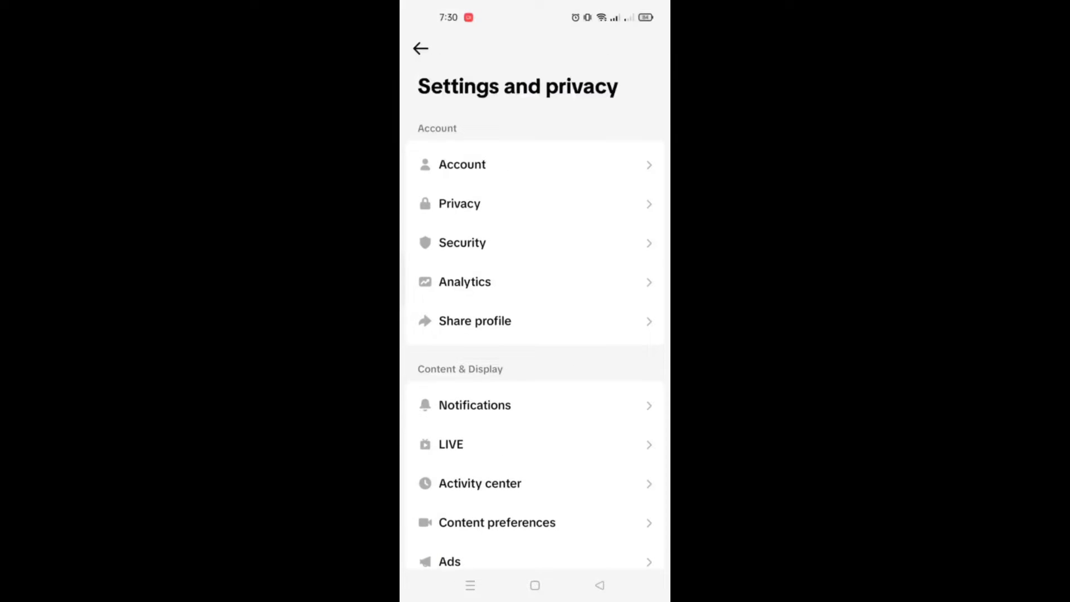
scroll(down, 3)
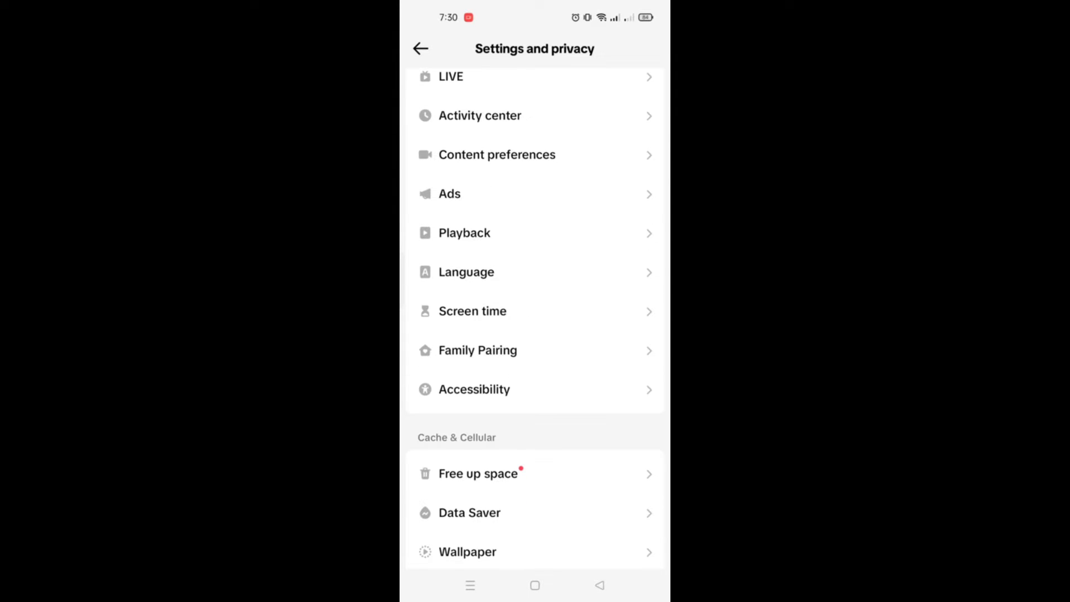
scroll(down, 3)
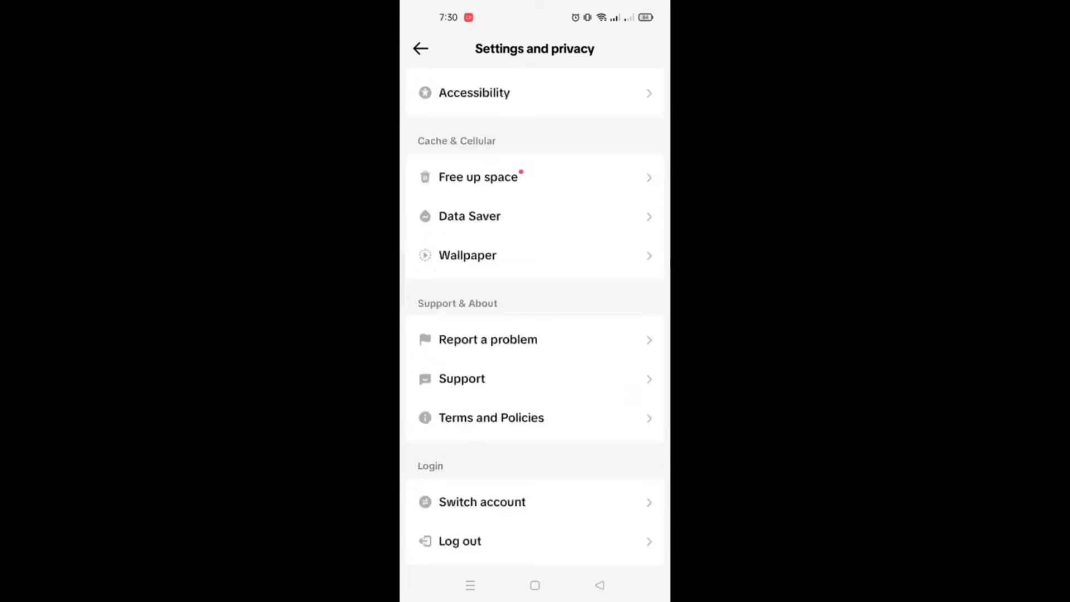
click(488, 339)
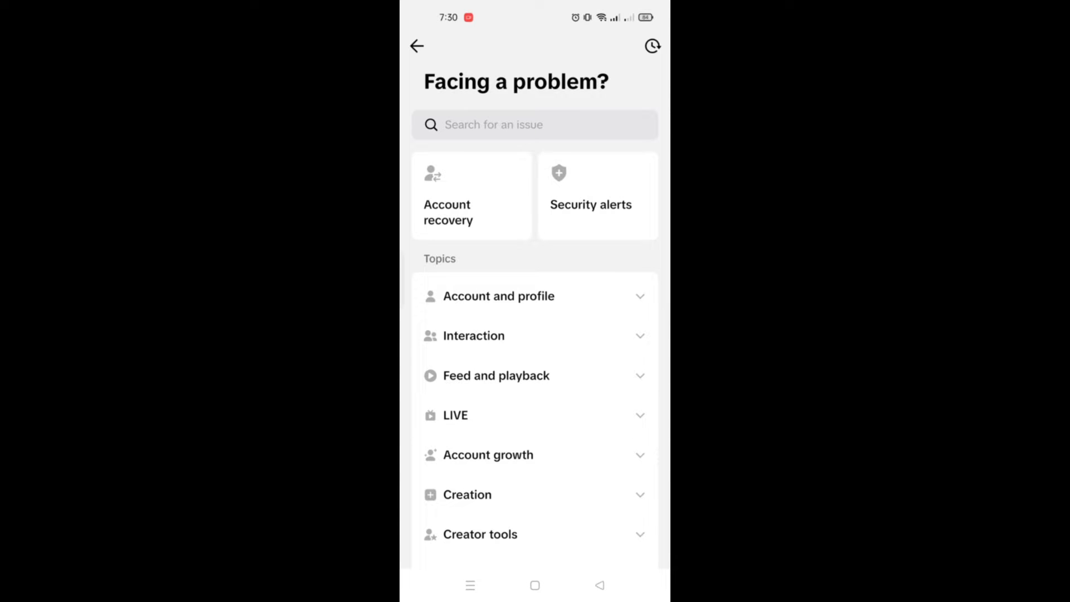
- Expand the Report help topic and read How to report > Other
scroll(down, 3)
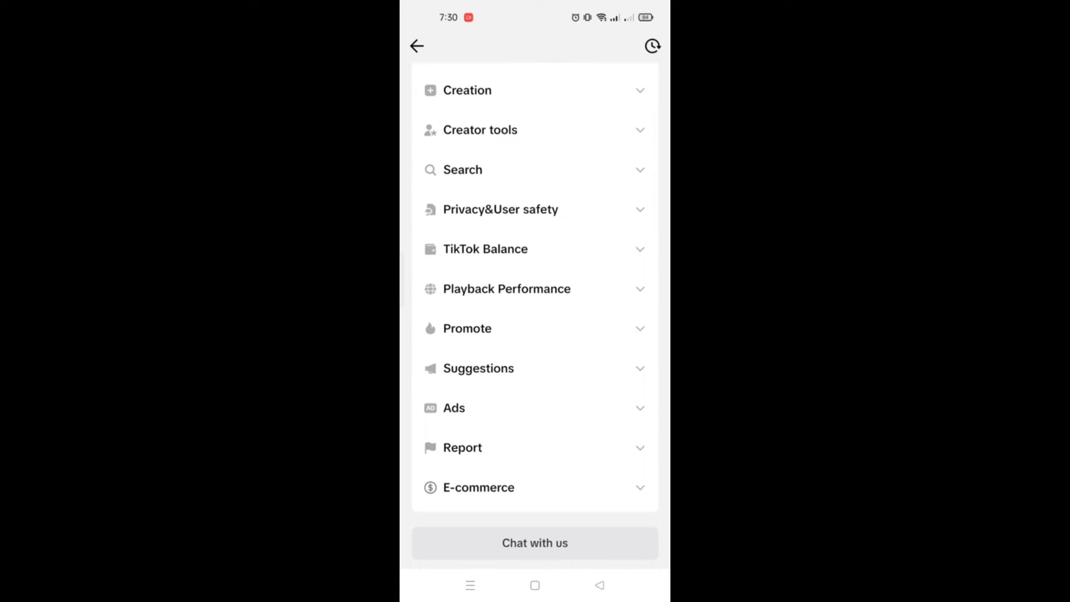
click(462, 448)
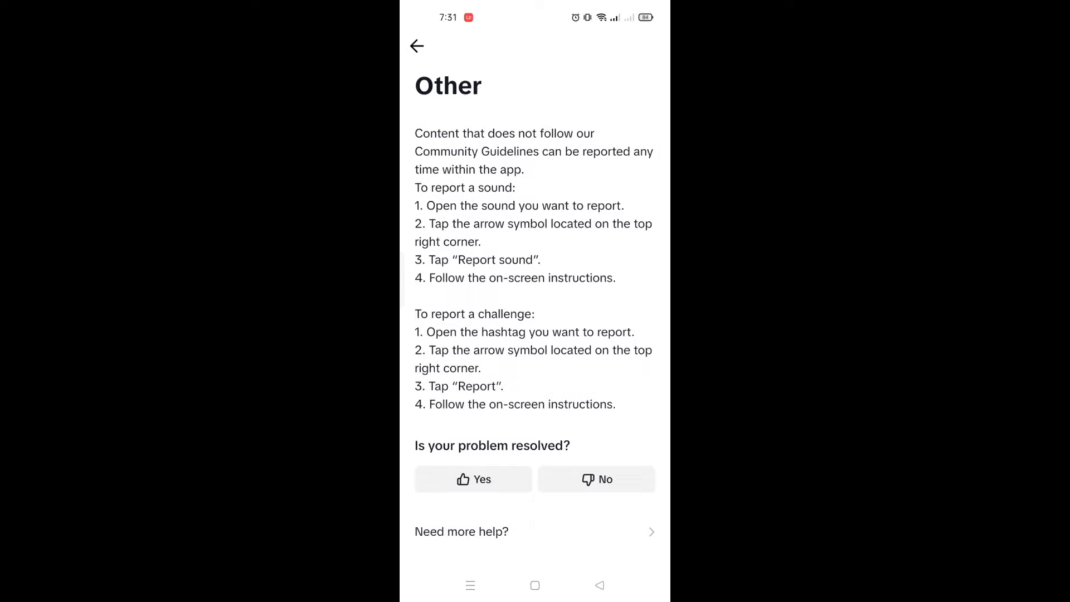
click(415, 46)
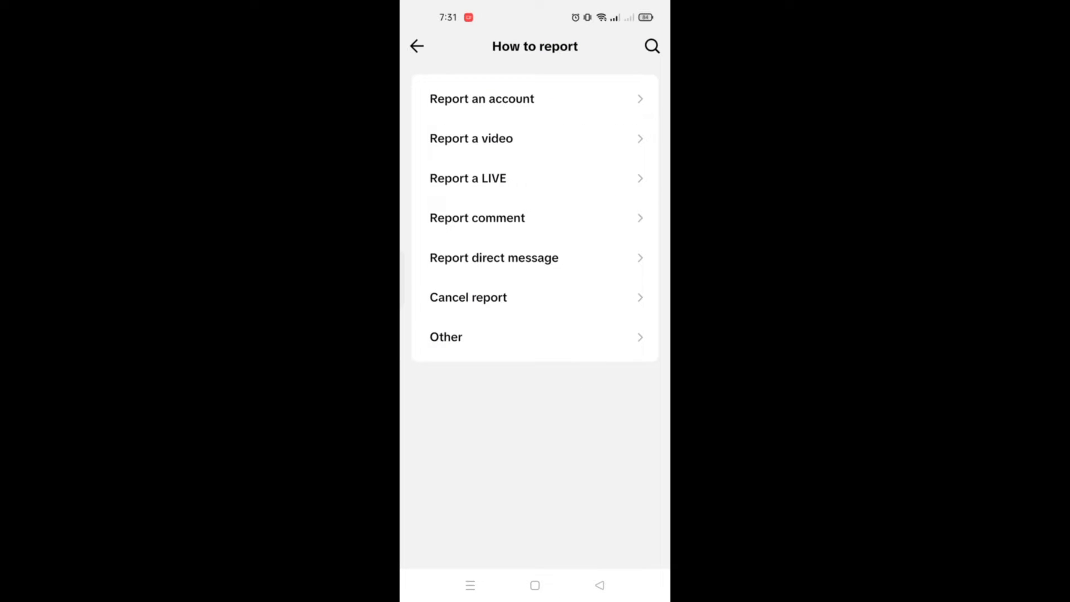
click(419, 46)
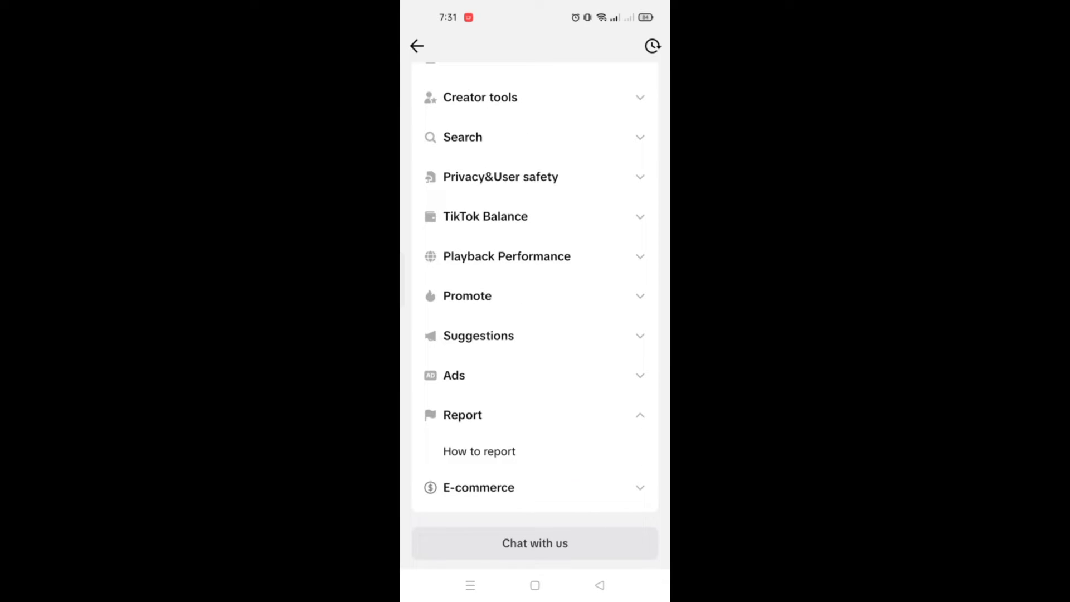
- Read the E-commerce Shopping Related questions, then start a Helpdesk chat
click(479, 488)
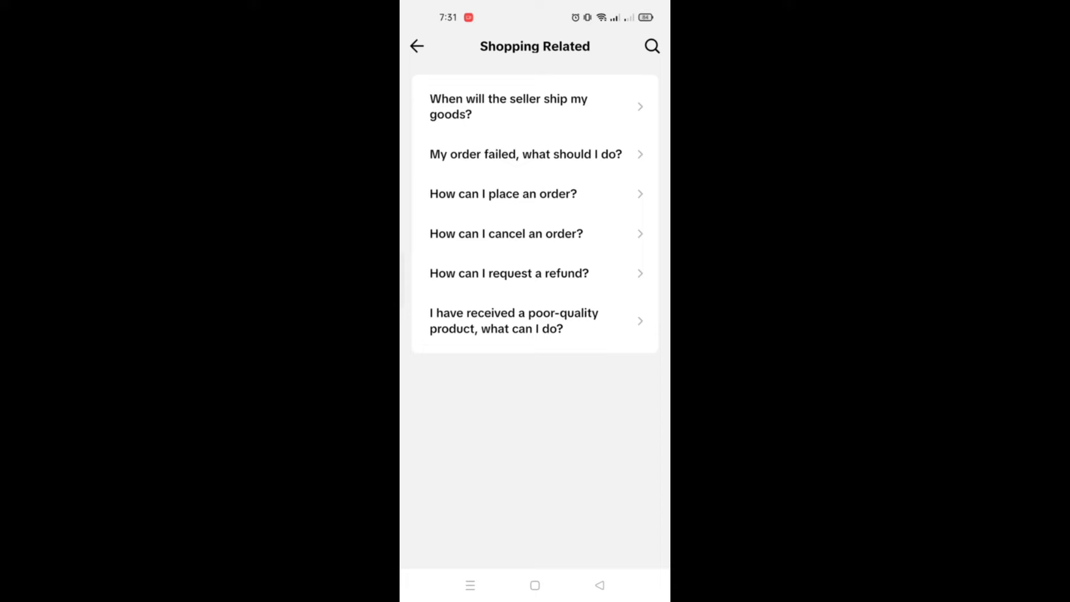
click(418, 45)
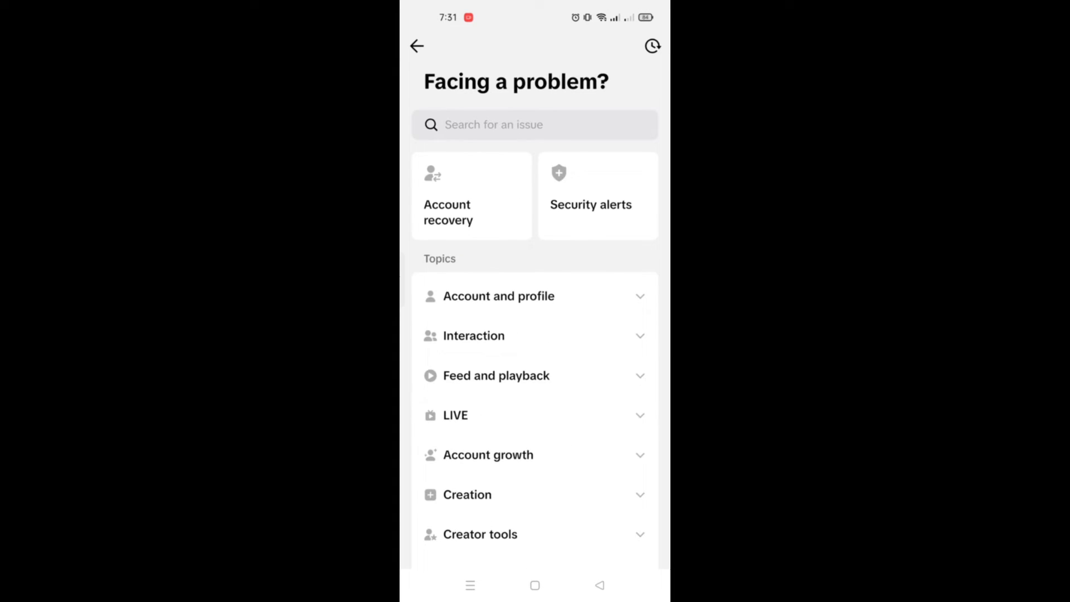
scroll(down, 3)
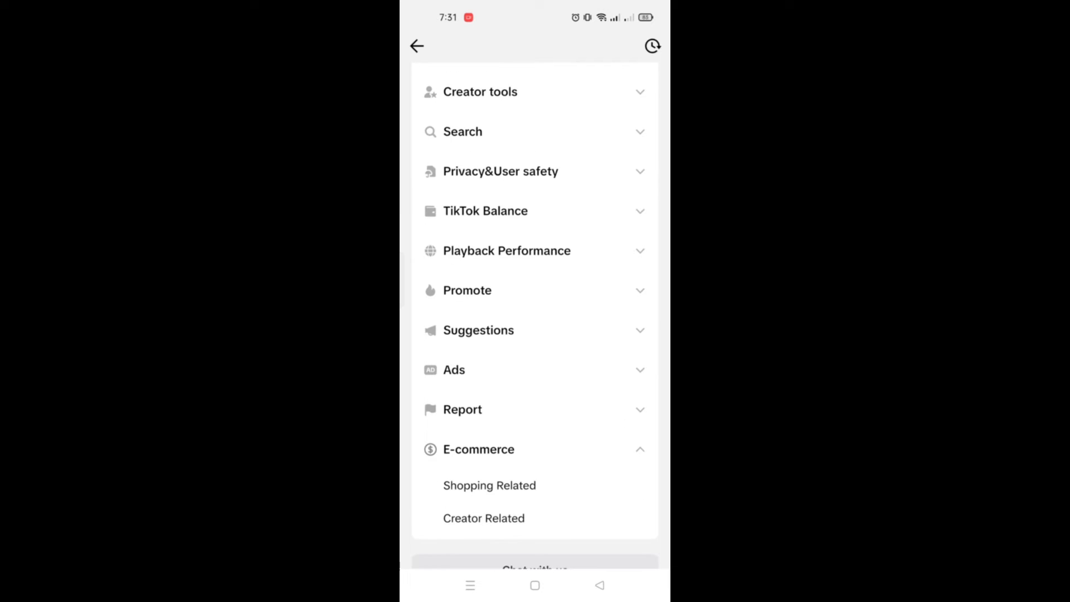
click(534, 567)
text(What do i do)
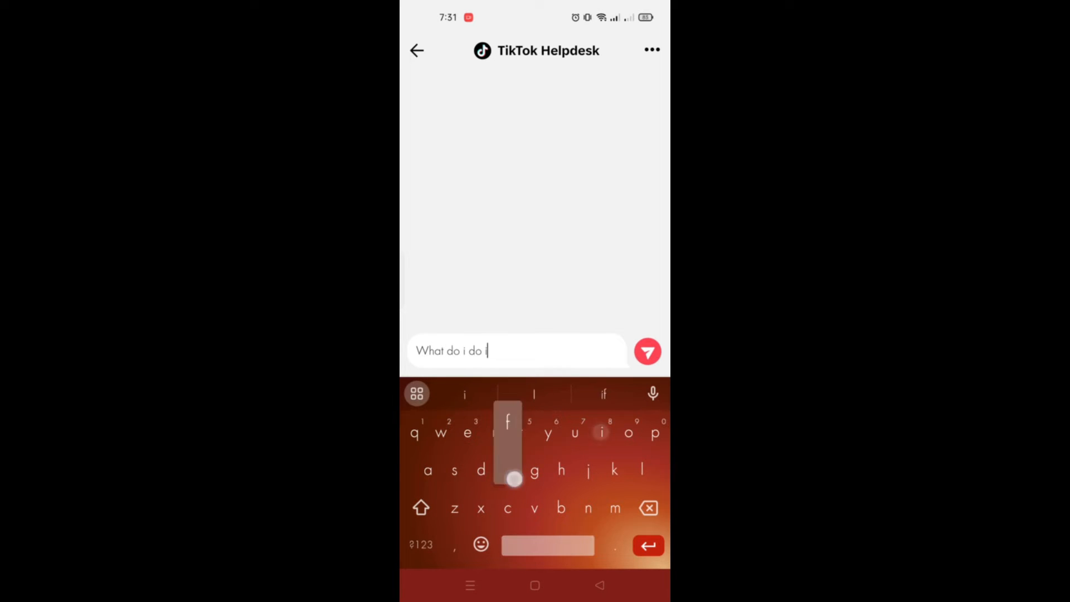
- Send the Helpdesk chat a question beginning 'if the product' about TikTok Shop products not showing
text(if the product in tiktok shop)
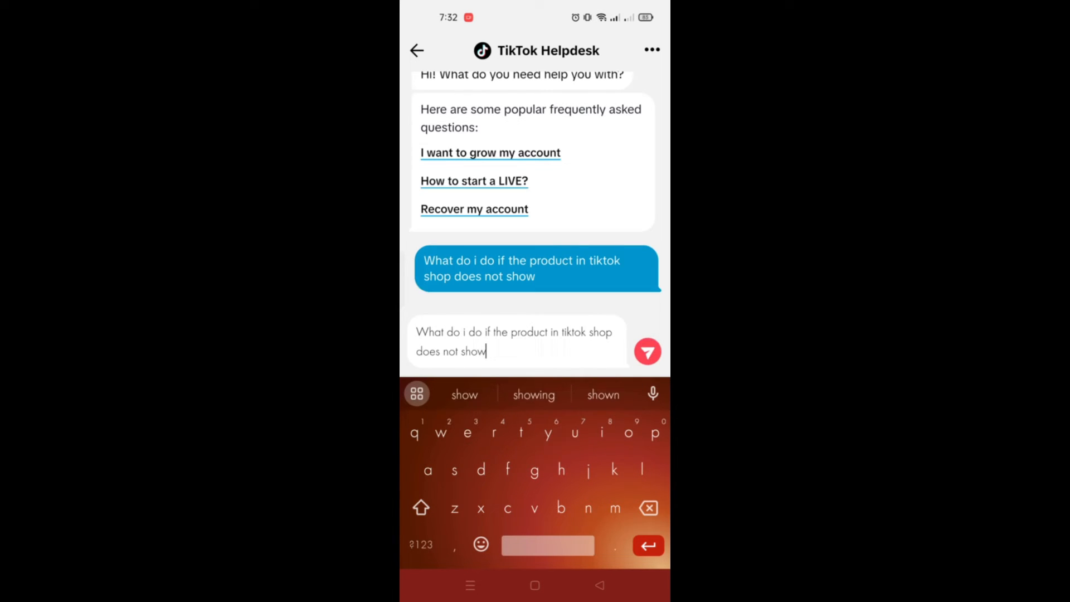
click(648, 352)
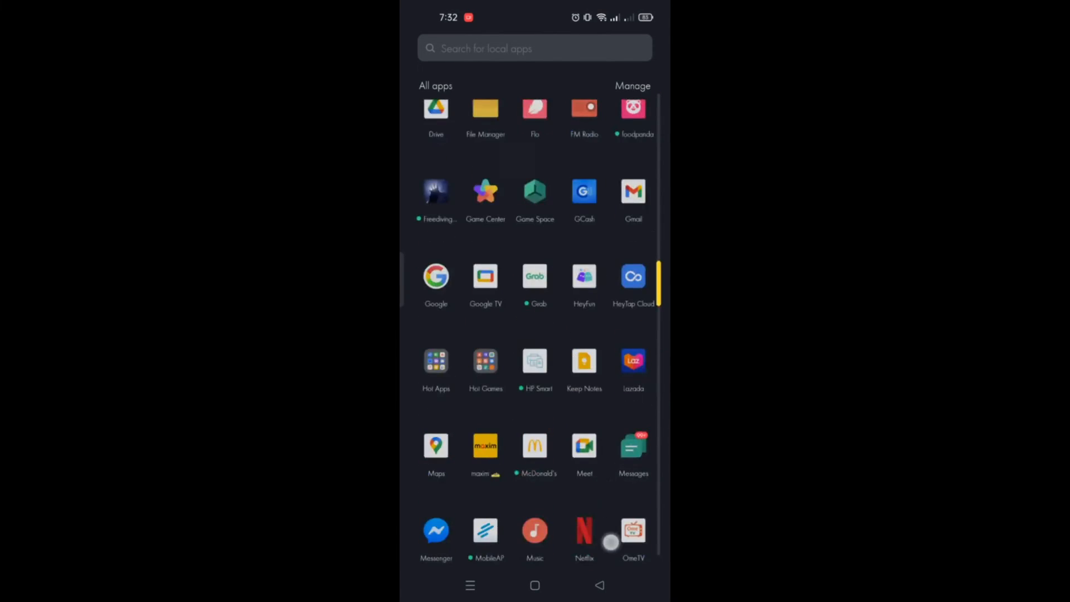
- Search Settings for the app list, select TikTok, and view its storage usage
scroll(down, 3)
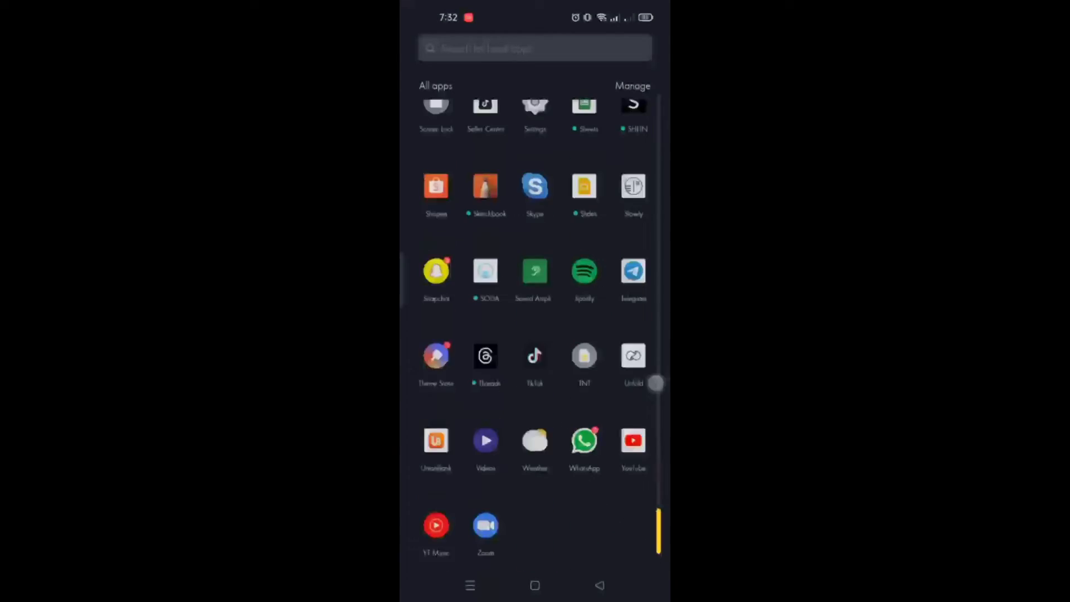
text(applisit)
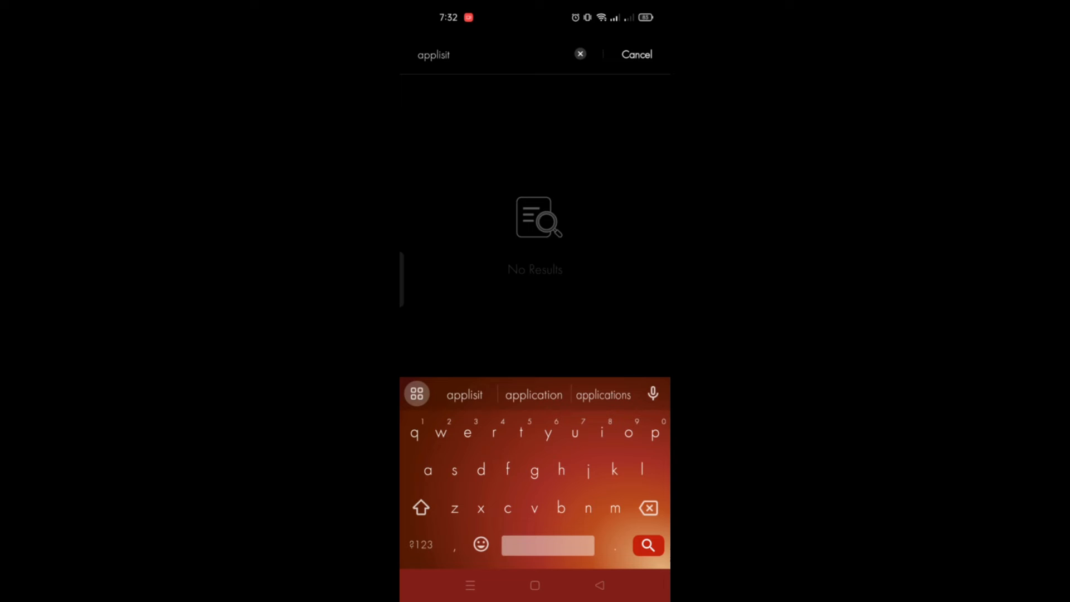
click(637, 54)
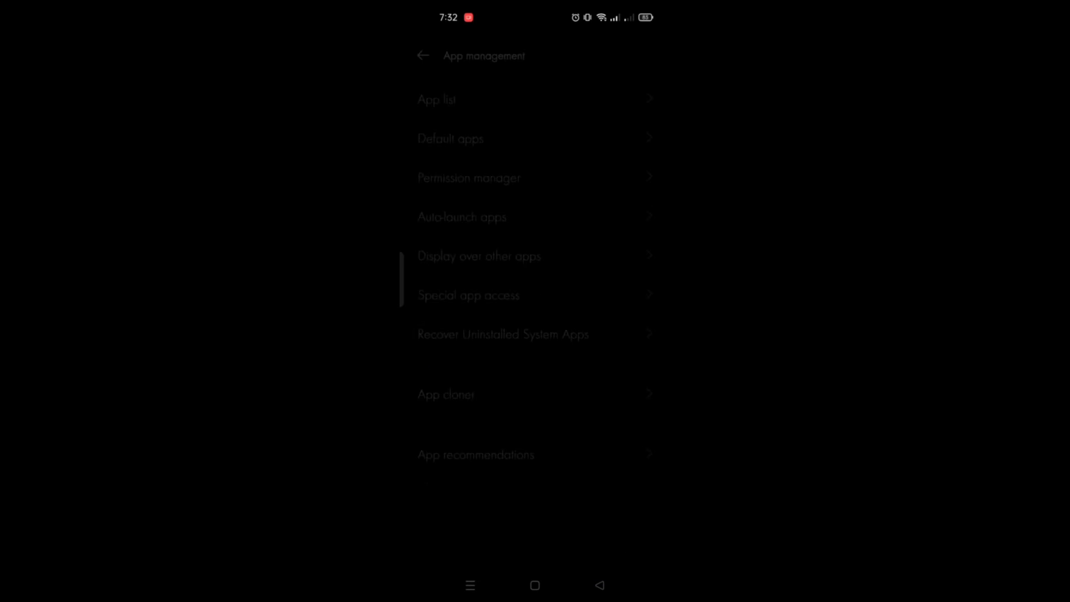
click(436, 100)
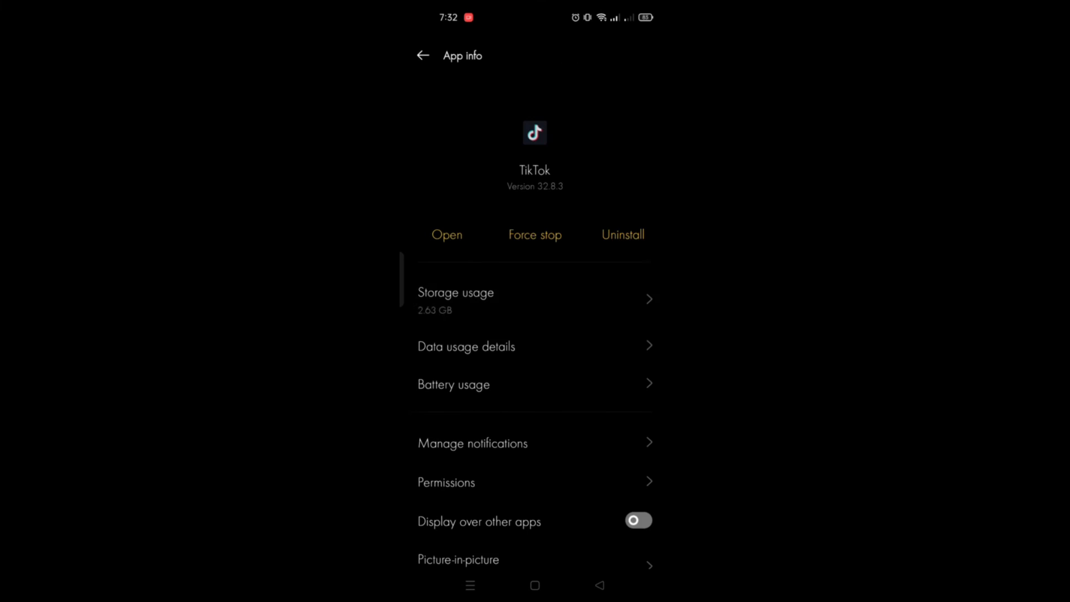
click(456, 292)
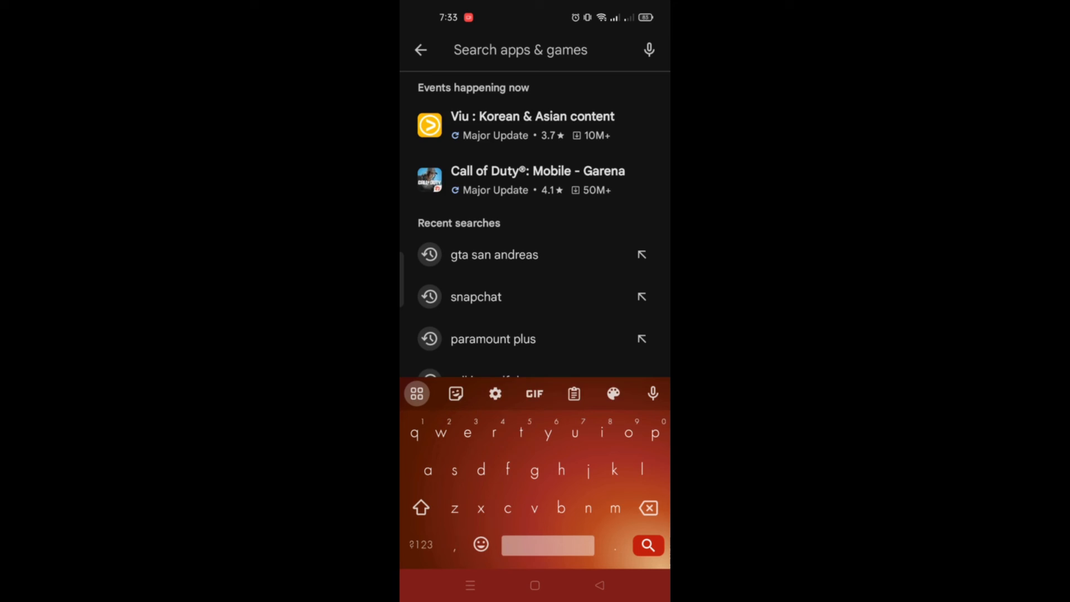
- Search Play Store for 'tiktok shop', then edit the search bar to 'tiktok'
text(tiktok shop)
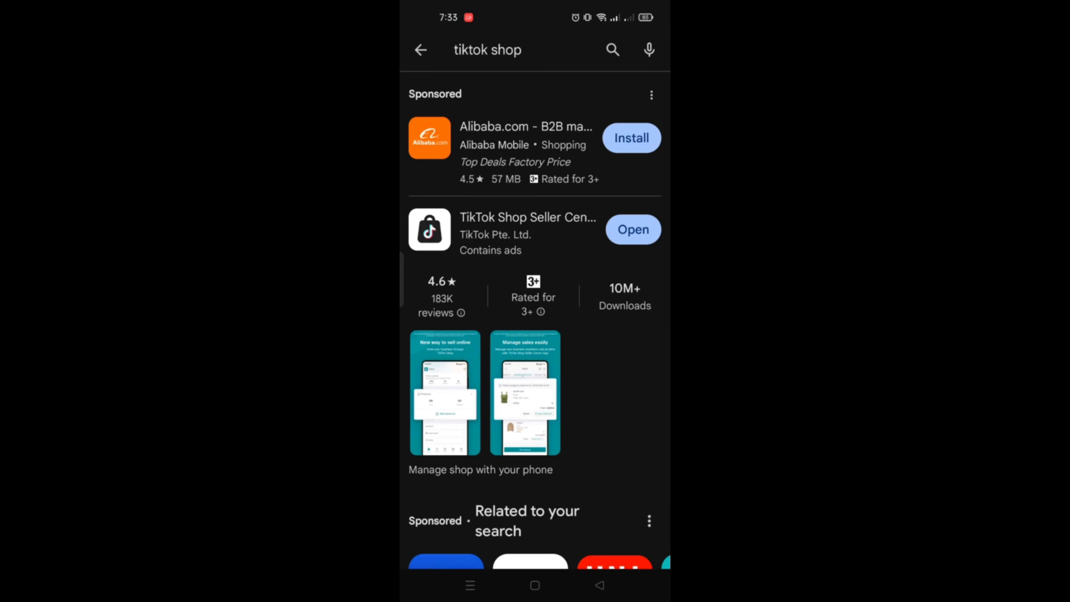
click(488, 50)
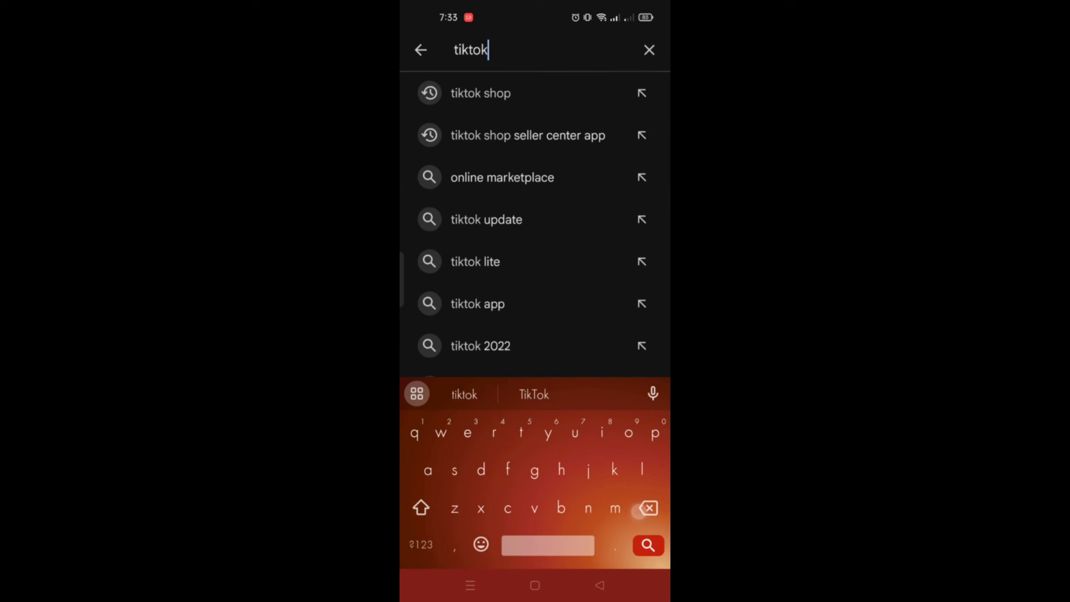